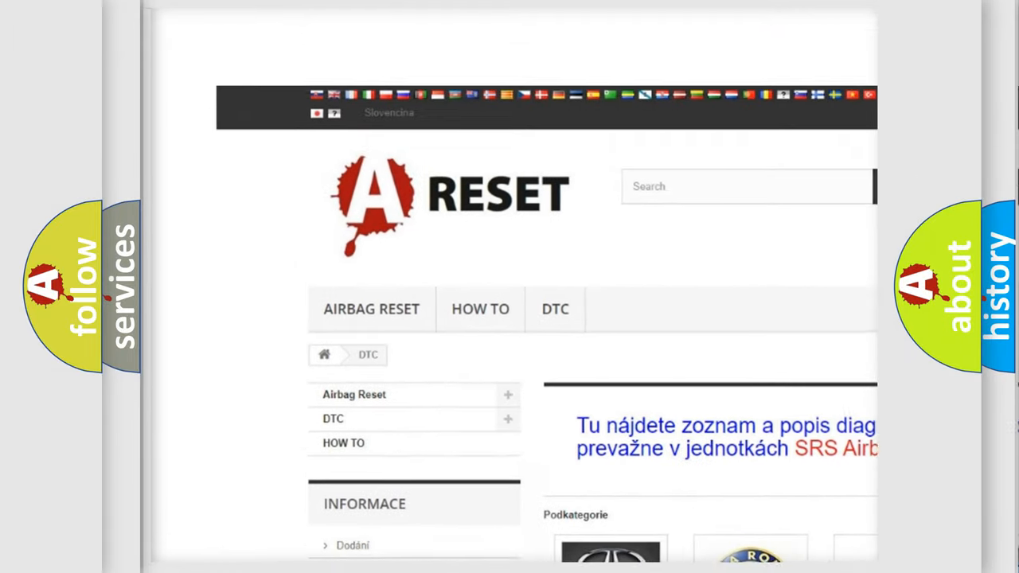
Open the FIAT DTC tile and browse the list of Fiat diagnostic codes toward B1051-15
{"action": "scroll", "scroll_direction": "down", "scroll_amount": 3}
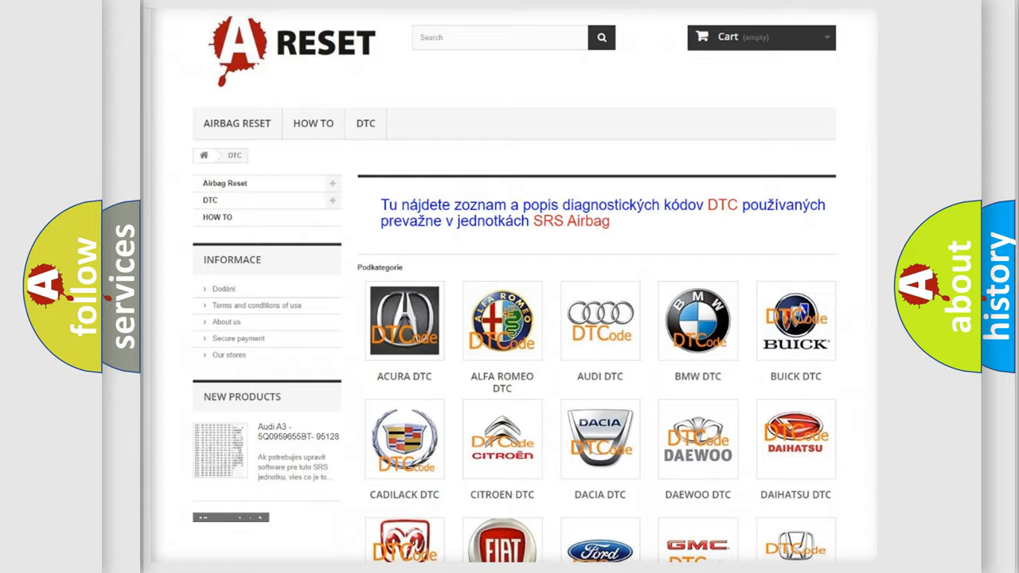
{"action": "scroll", "scroll_direction": "down", "scroll_amount": 3}
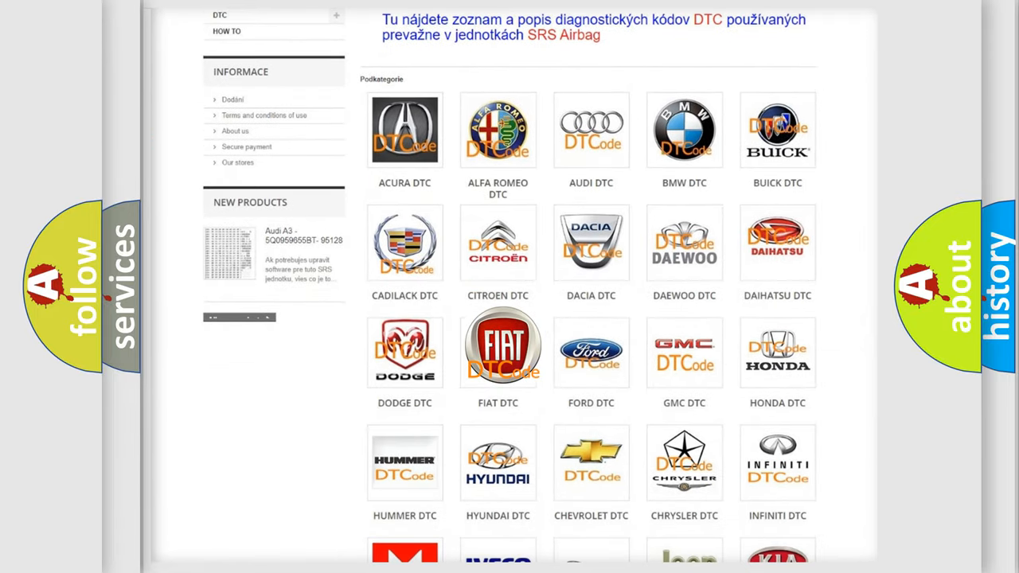
{"action": "left_click", "coordinate": [497, 347]}
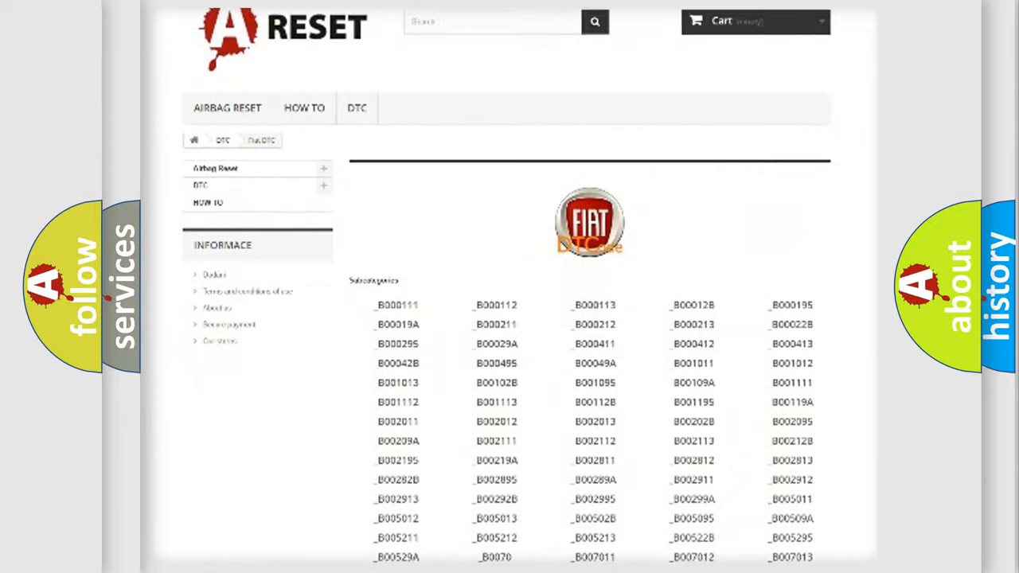
{"action": "scroll", "scroll_direction": "down", "scroll_amount": 3}
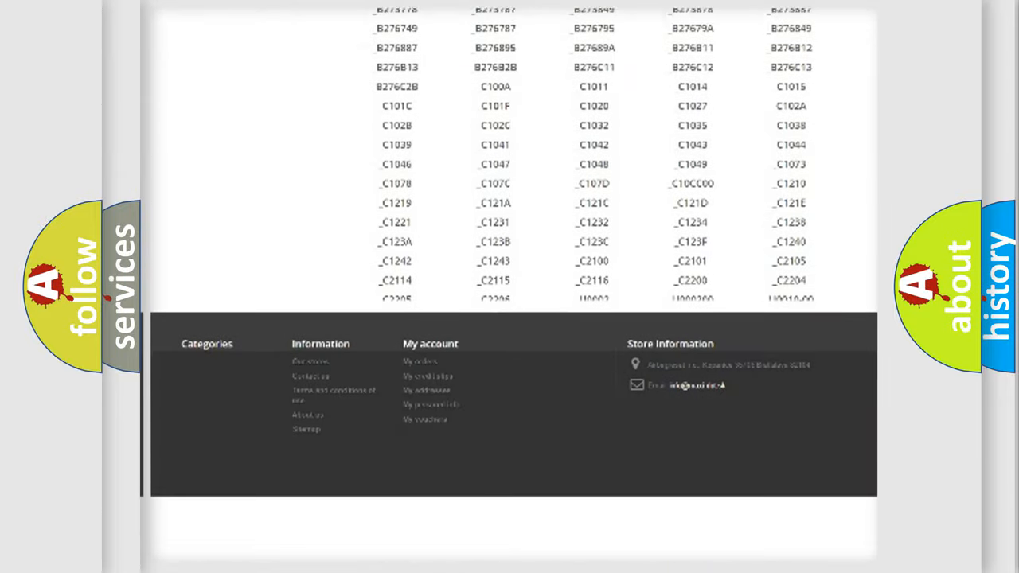
{"action": "scroll", "scroll_direction": "down", "scroll_amount": 3}
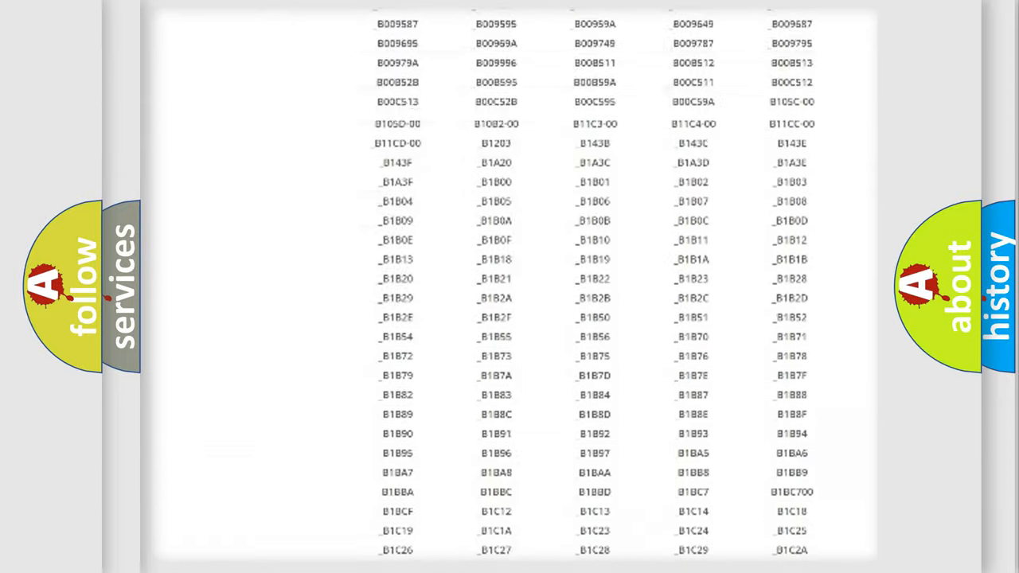
{"action": "scroll", "scroll_direction": "up", "scroll_amount": 3}
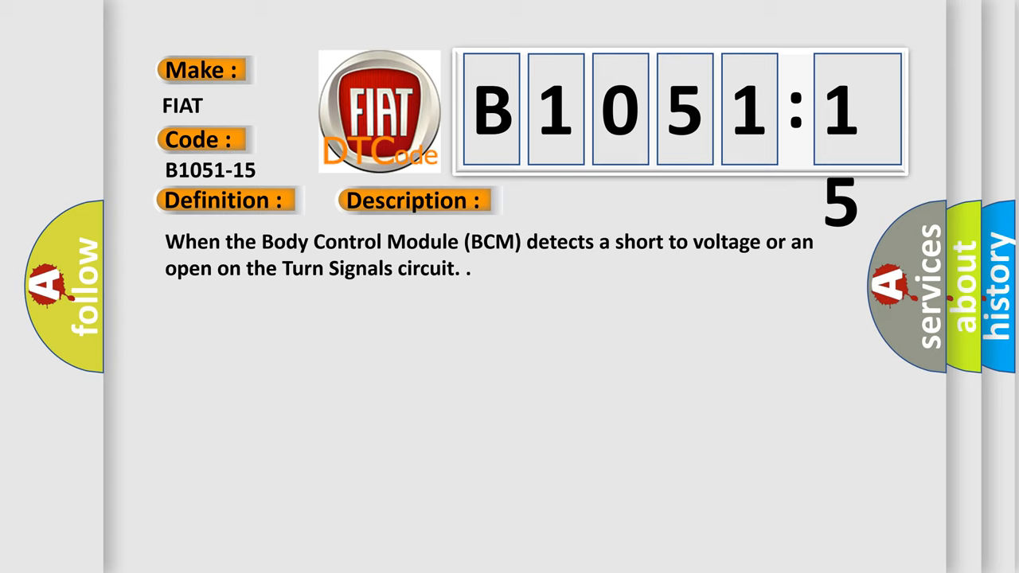
Advance the slide to show the cause: circuit short to battery or open
{"action": "left_click", "coordinate": [584, 201]}
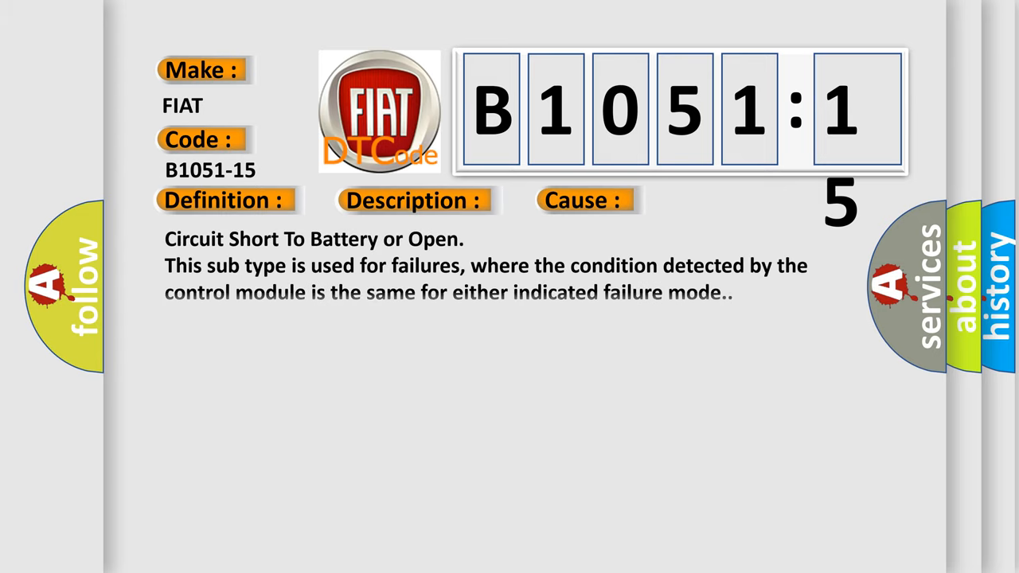